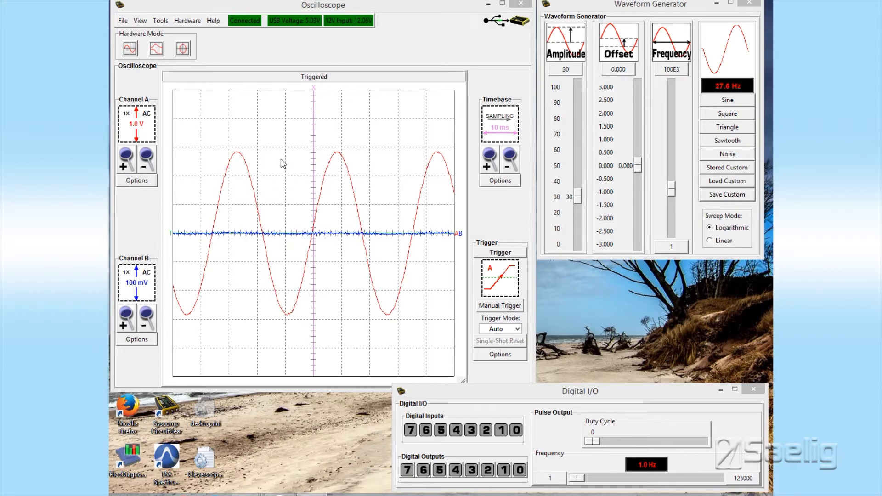
mouse_move(267, 170)
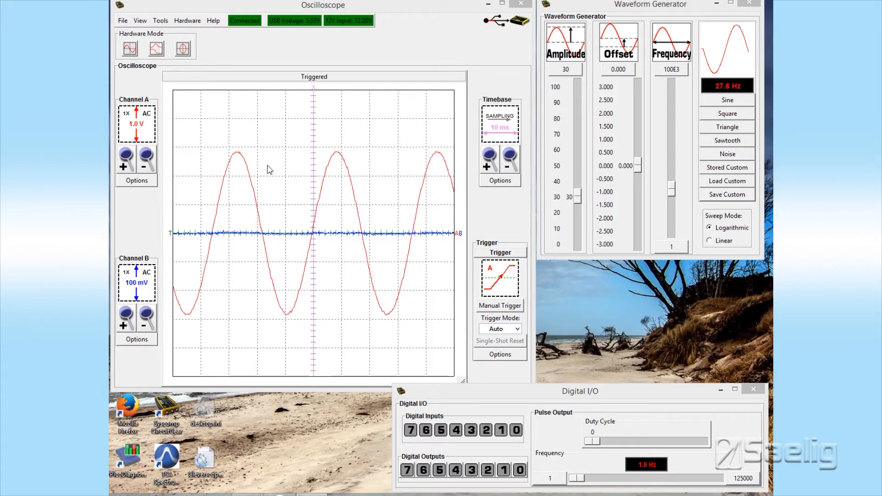
mouse_move(632, 33)
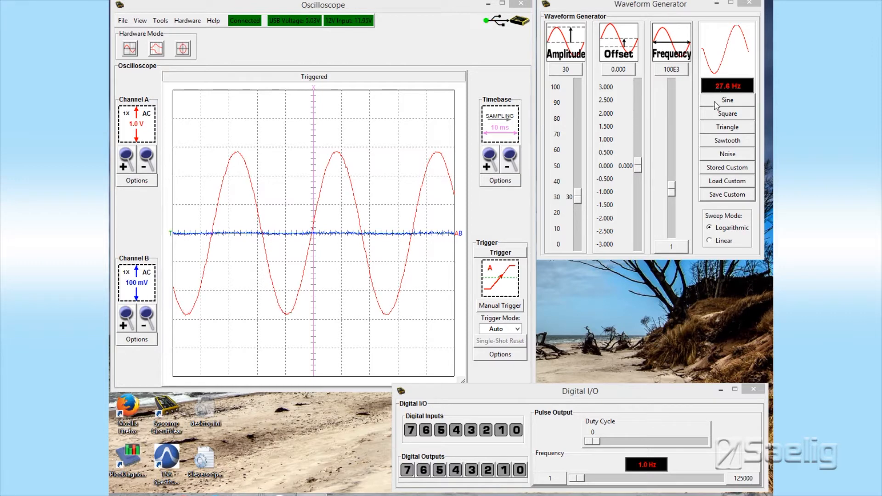
mouse_move(743, 111)
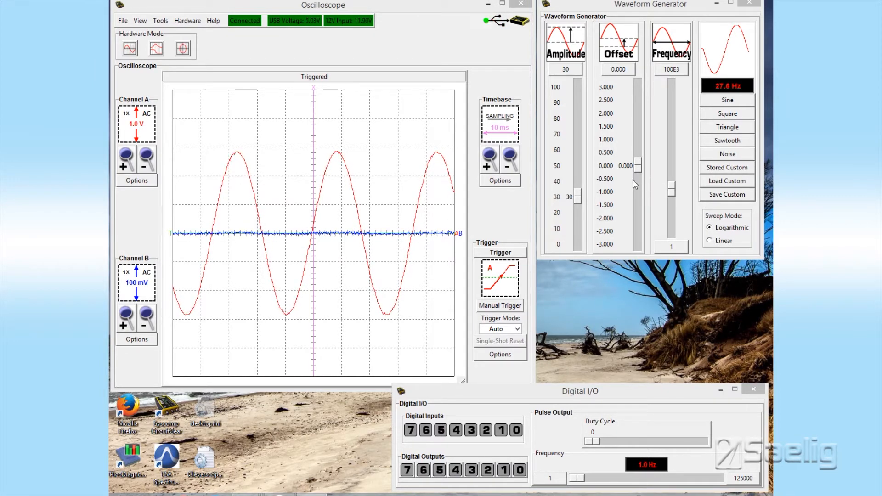
mouse_move(617, 209)
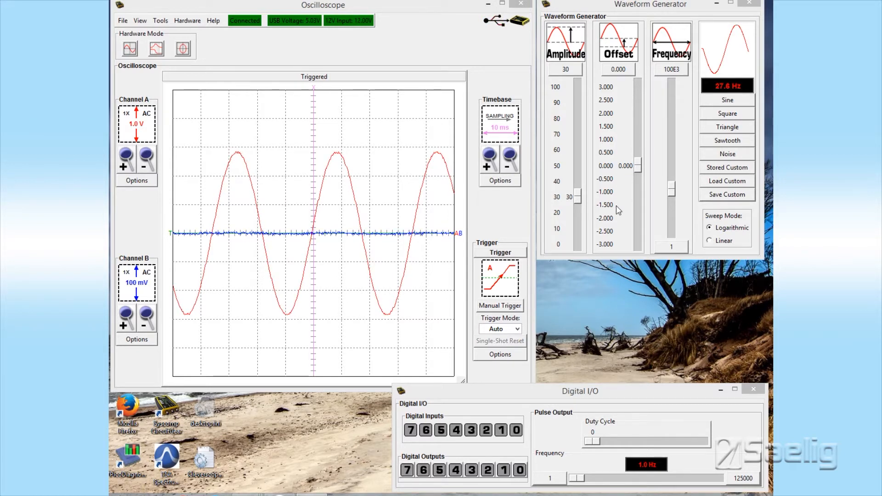
mouse_move(622, 126)
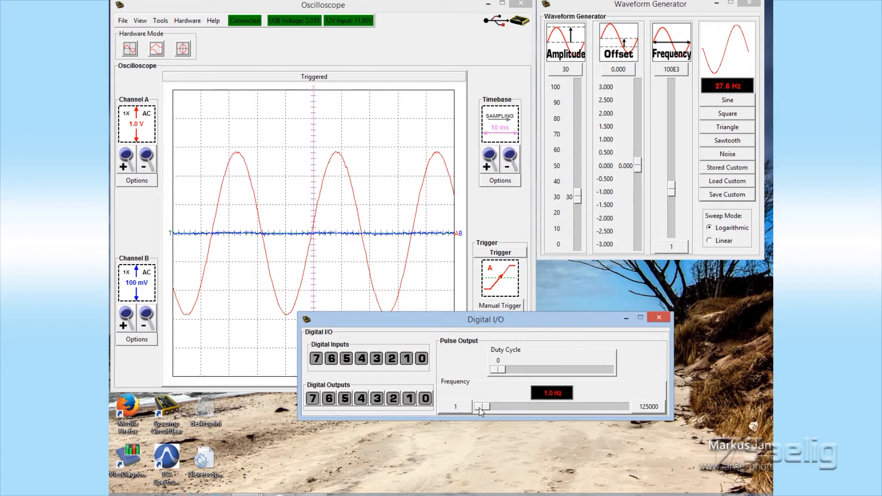
mouse_move(559, 421)
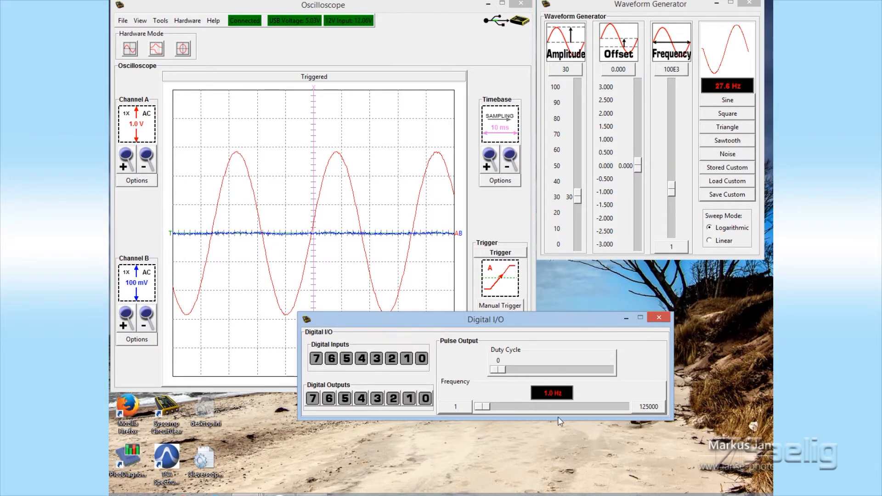
mouse_move(447, 323)
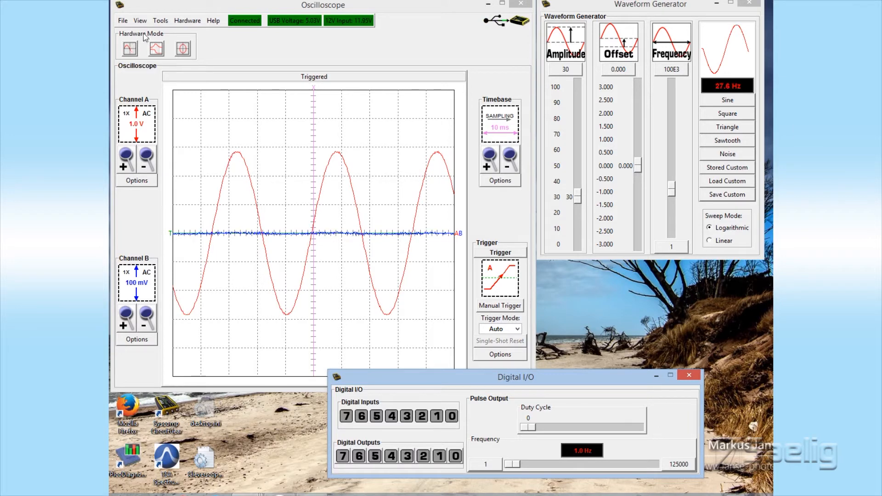
Step: Show the Tools menu entries (spectrum analysis, math toolbox, calibration) without applying any
left_click(160, 21)
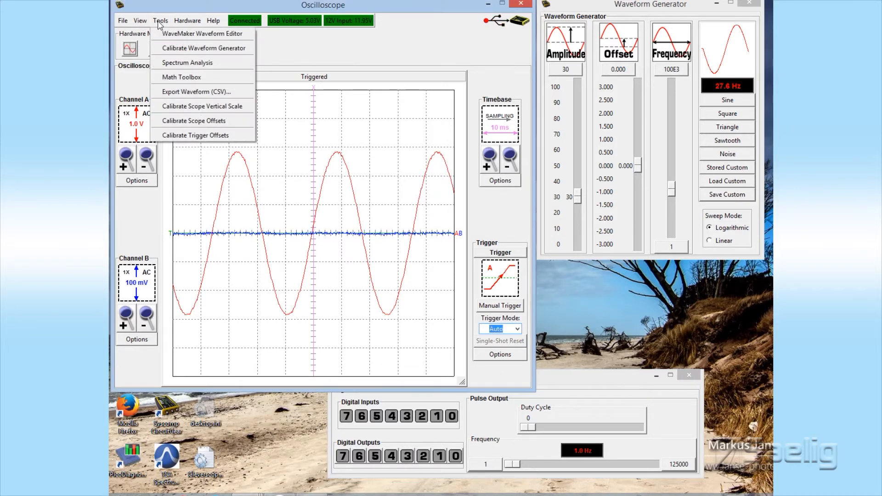
left_click(139, 21)
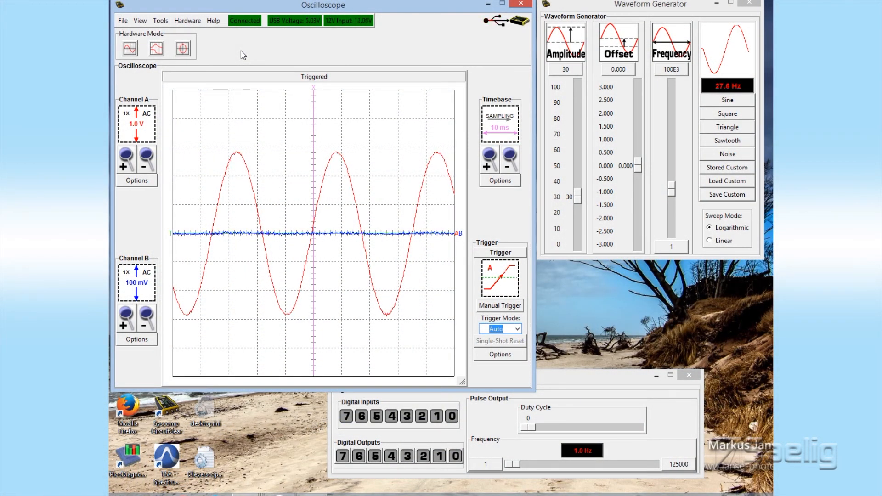
mouse_move(156, 46)
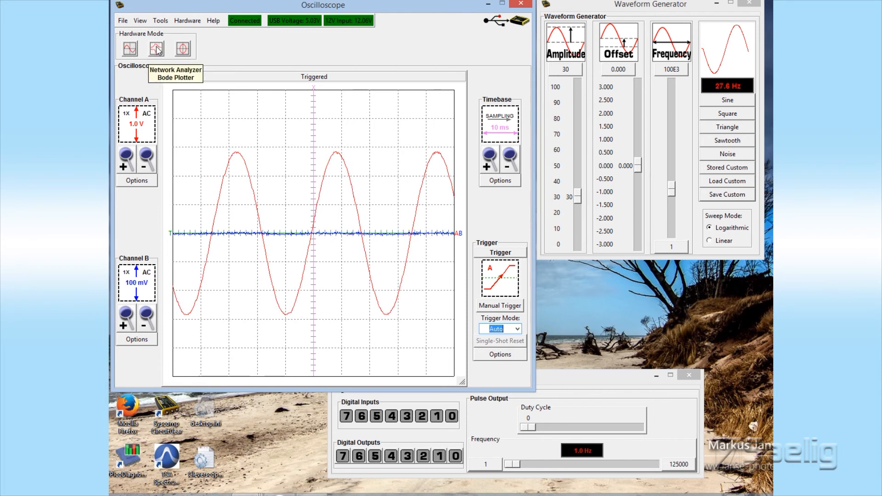
mouse_move(183, 47)
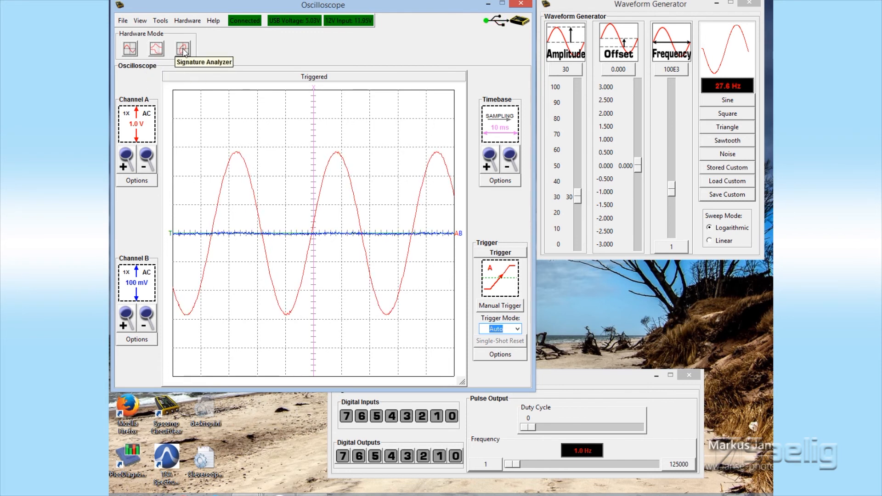